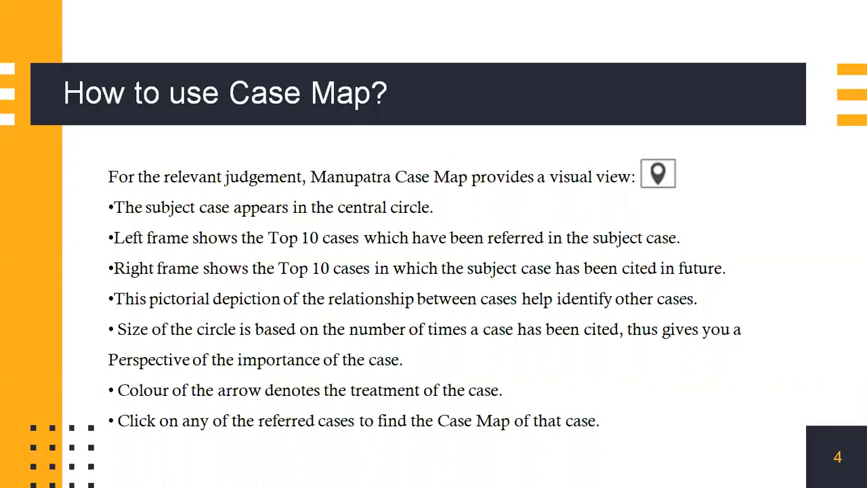
Advance the slideshow to the 'How to use Case Map?' slide.
key(right)
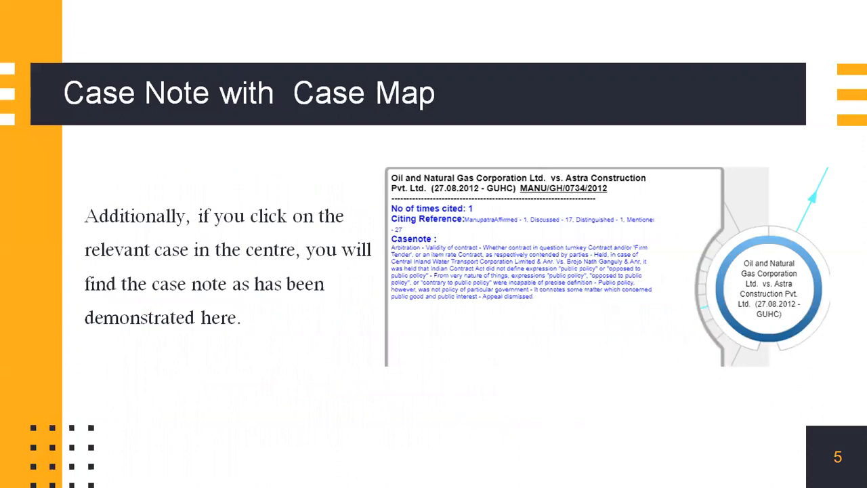
mouse_move(246, 46)
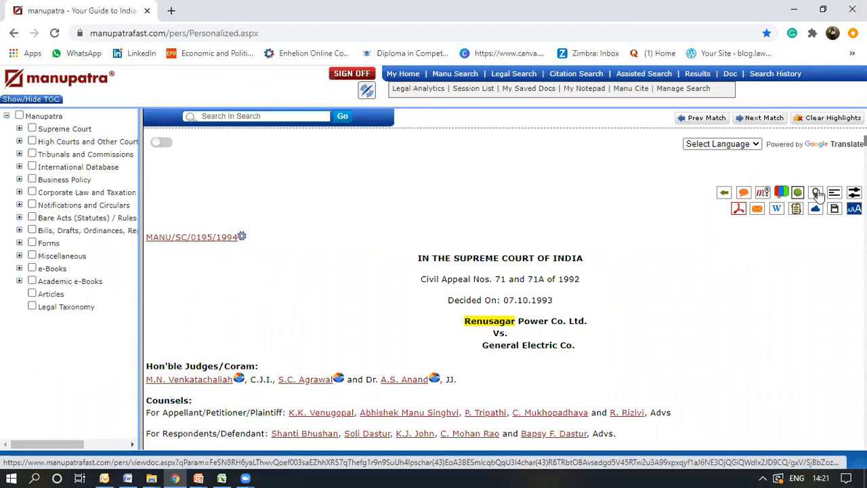
Open the Renusagar Power vs. General Electric Case Map and maximize its window.
click(816, 193)
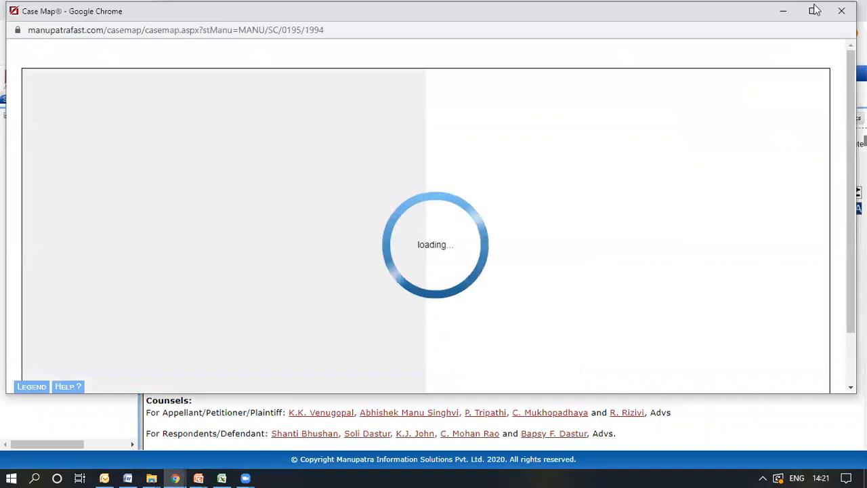
click(815, 10)
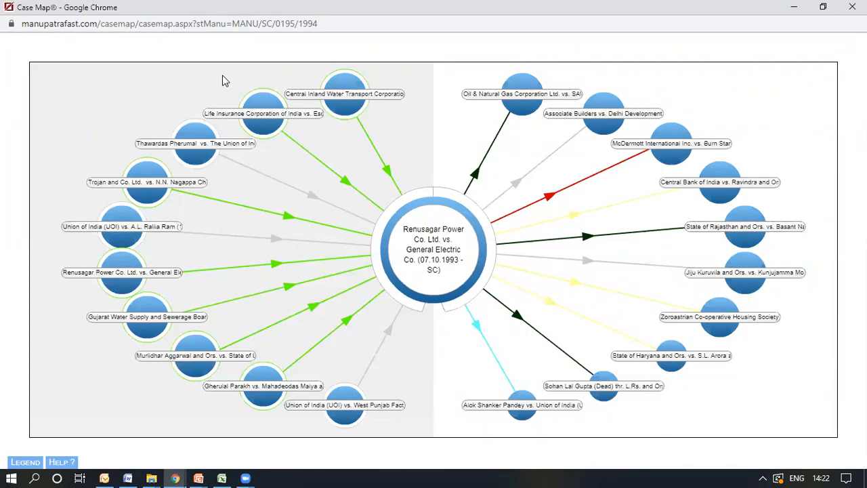
mouse_move(393, 274)
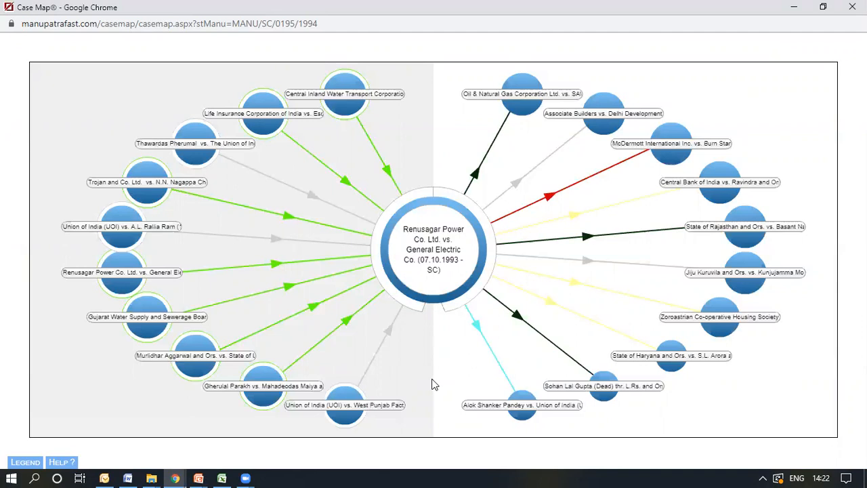
mouse_move(429, 387)
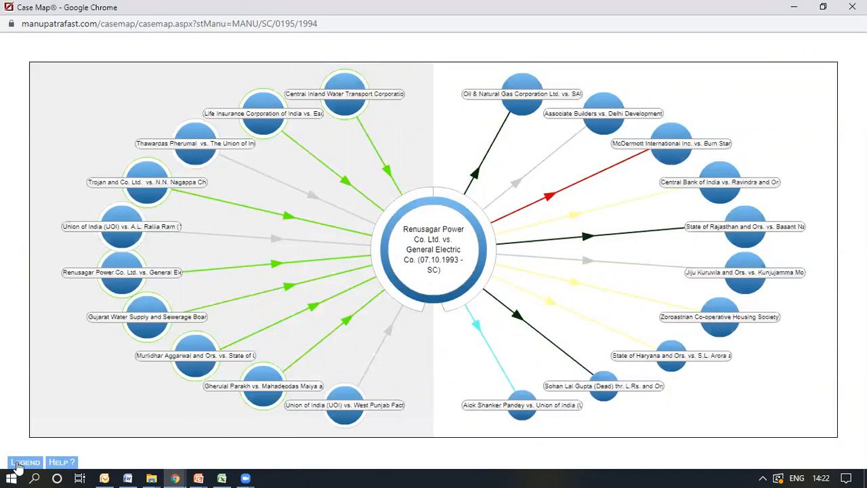
click(25, 462)
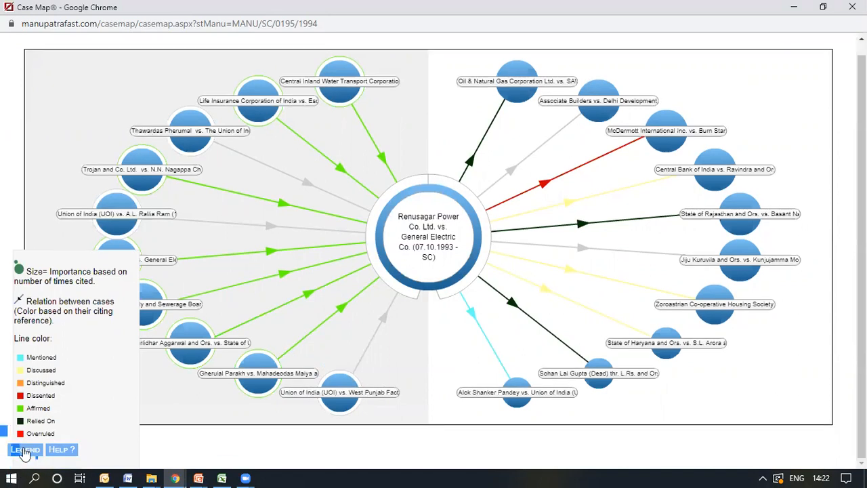
click(25, 450)
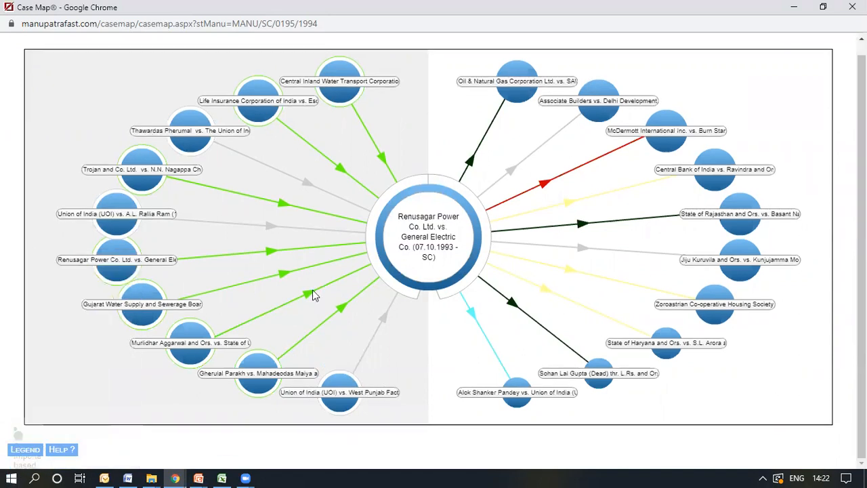
click(428, 236)
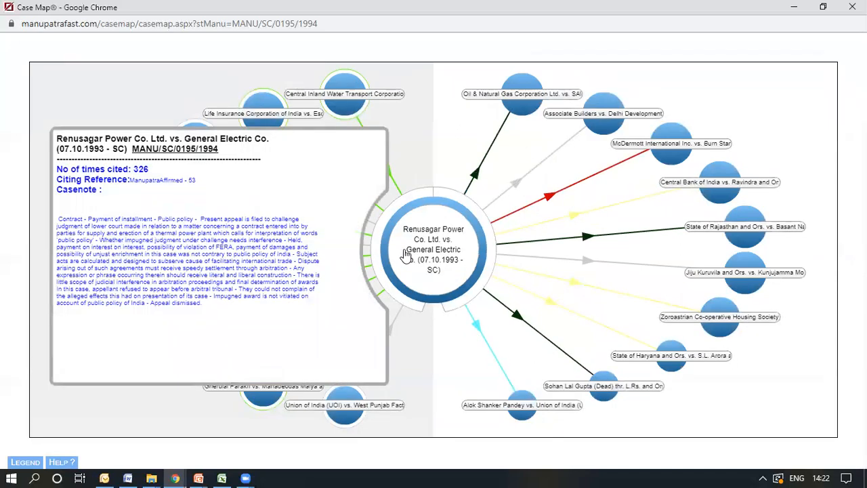
mouse_move(420, 306)
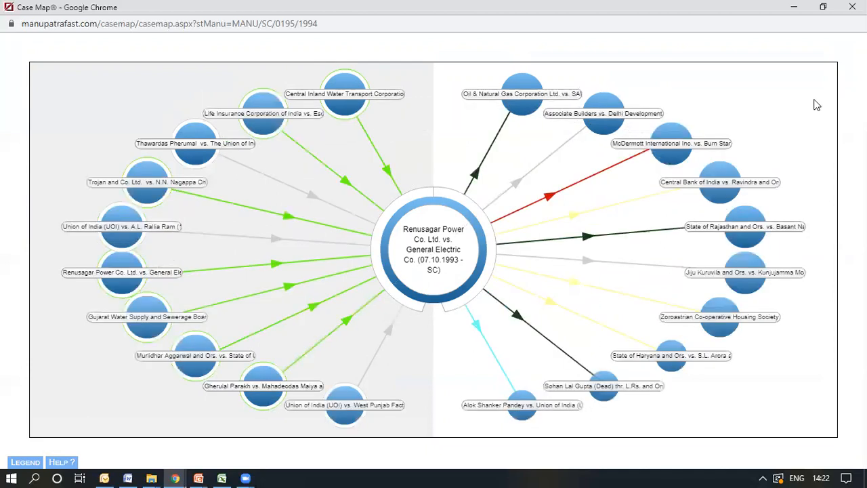
mouse_move(812, 138)
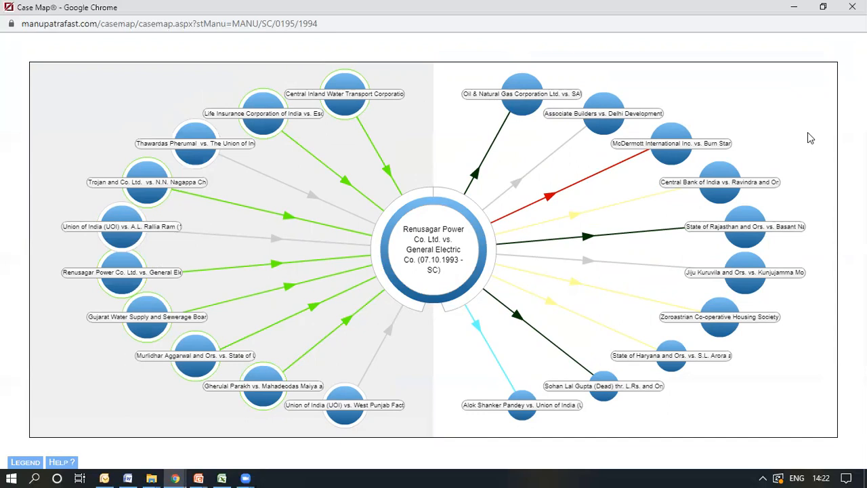
mouse_move(768, 246)
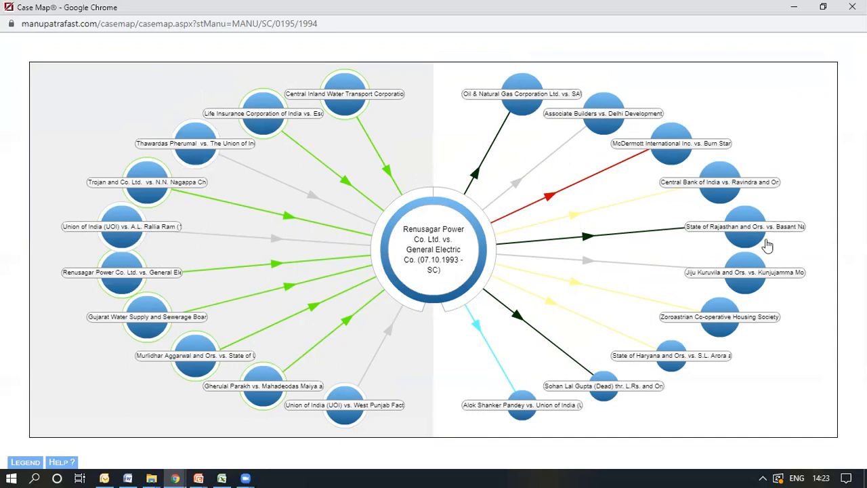
Load the Case Map for State of Rajasthan and Ors. vs. Basant Nahata.
click(745, 226)
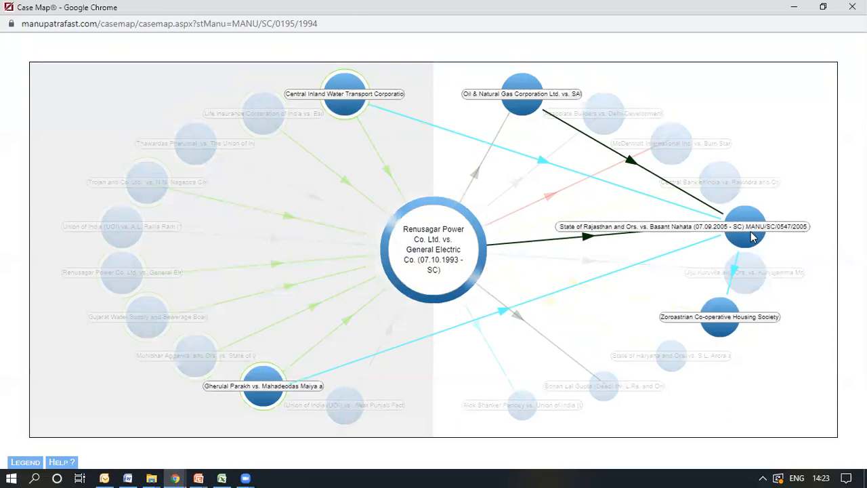
click(745, 226)
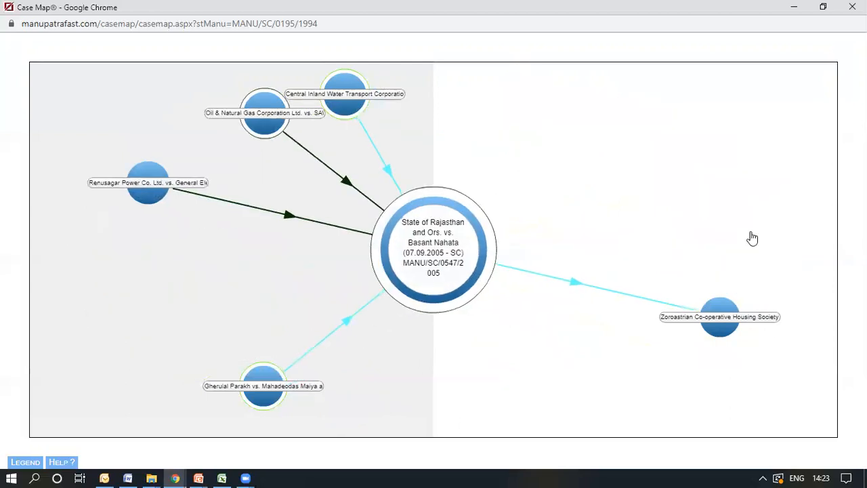
click(433, 248)
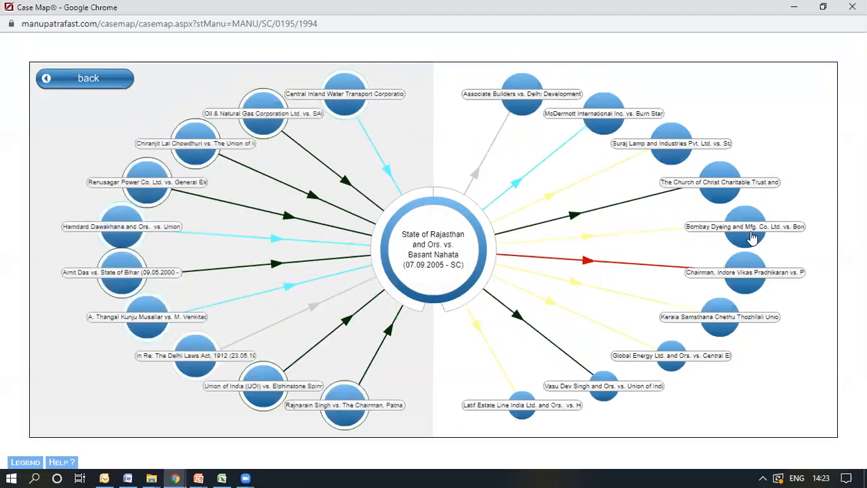